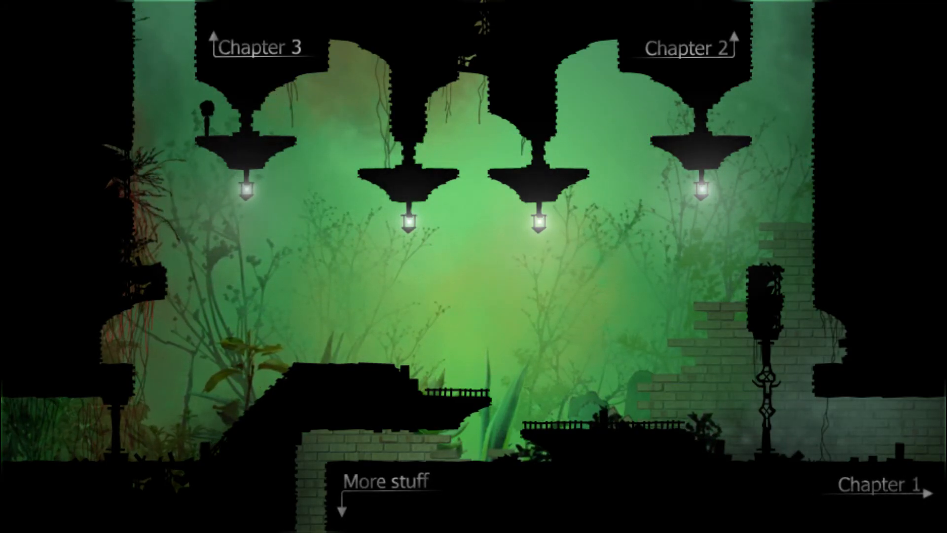
# Start Chapter 3 from its save, check the map, and re-enter Chapter 3 from the menu.
pyautogui.click(255, 47)
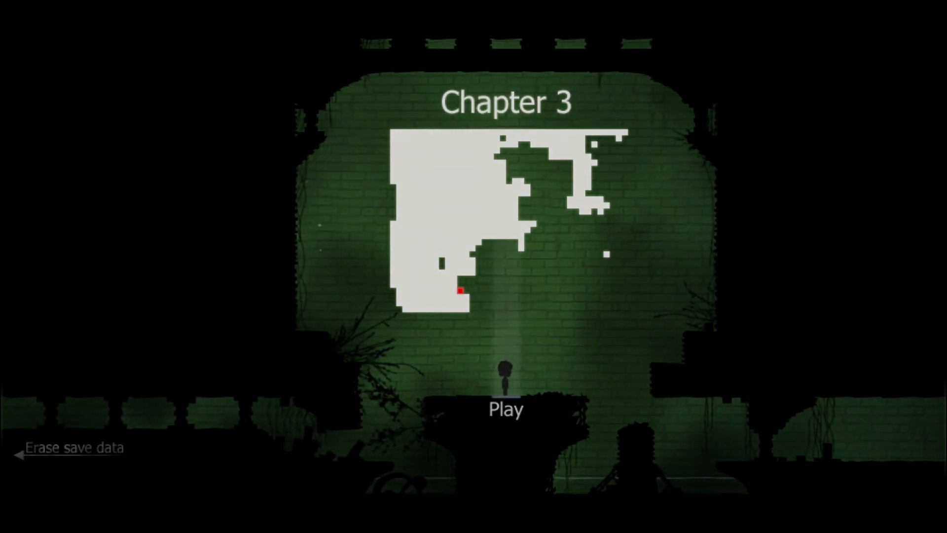
pyautogui.click(505, 405)
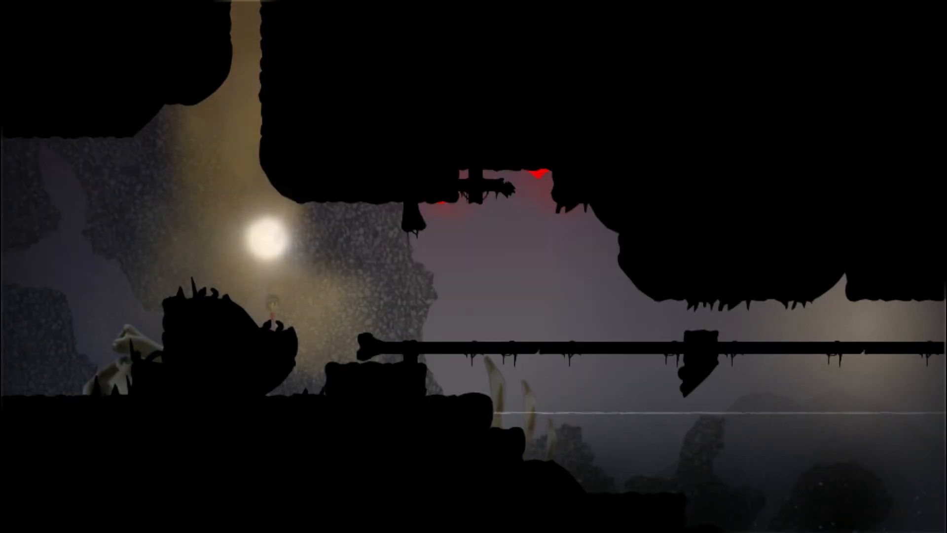
pyautogui.press('m')
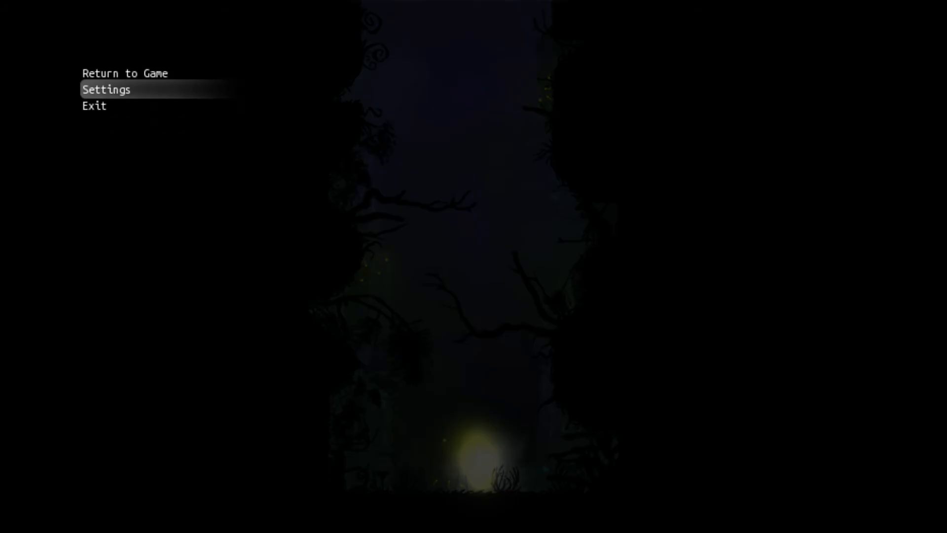
pyautogui.click(93, 106)
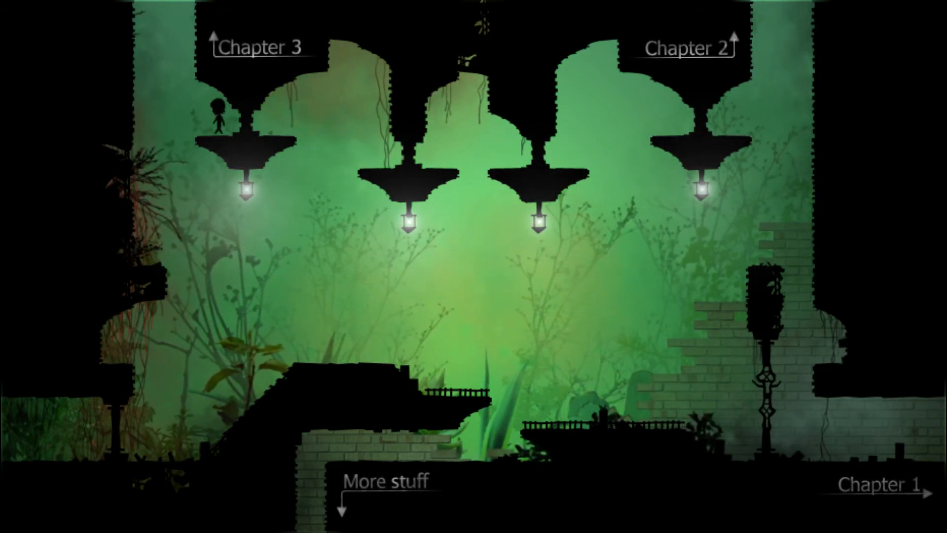
pyautogui.click(257, 46)
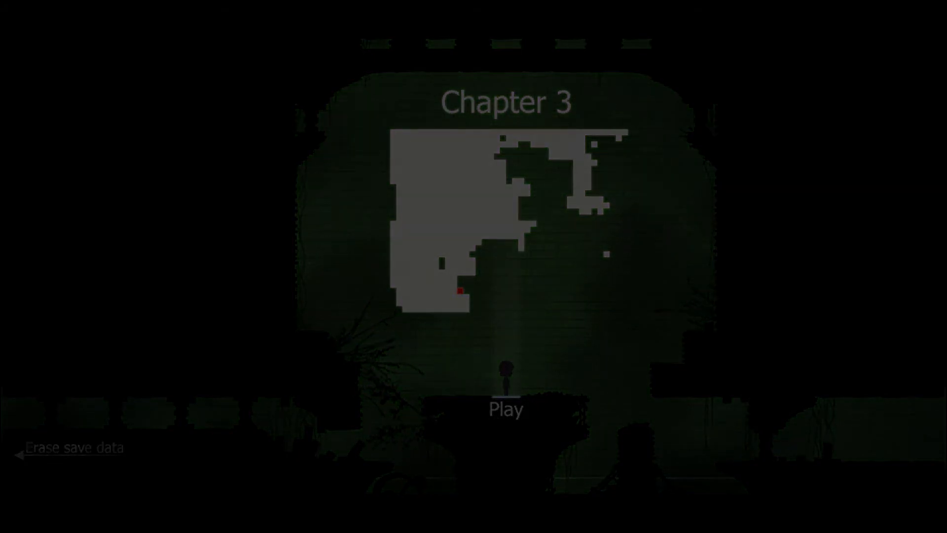
pyautogui.click(505, 406)
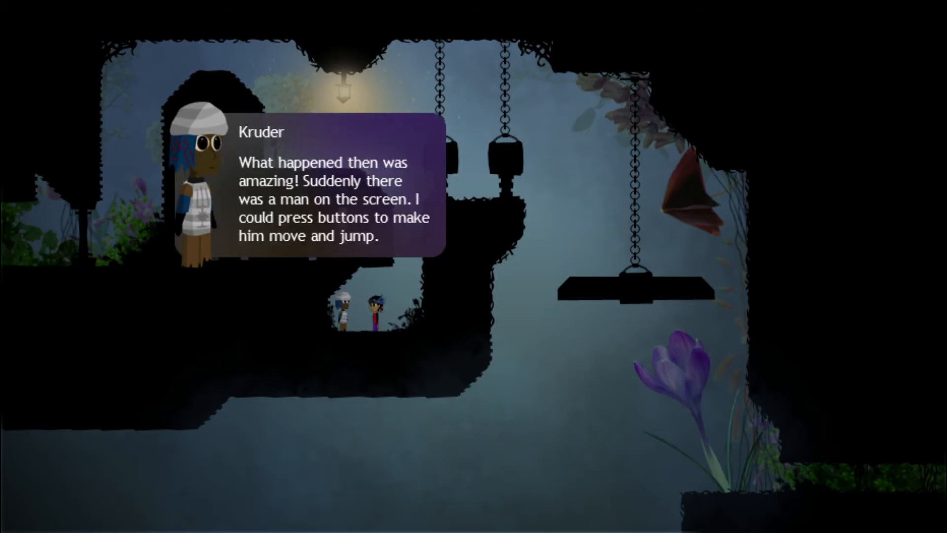
# Choose Dora as the one to send and continue Kruder's dialogue.
pyautogui.click(333, 199)
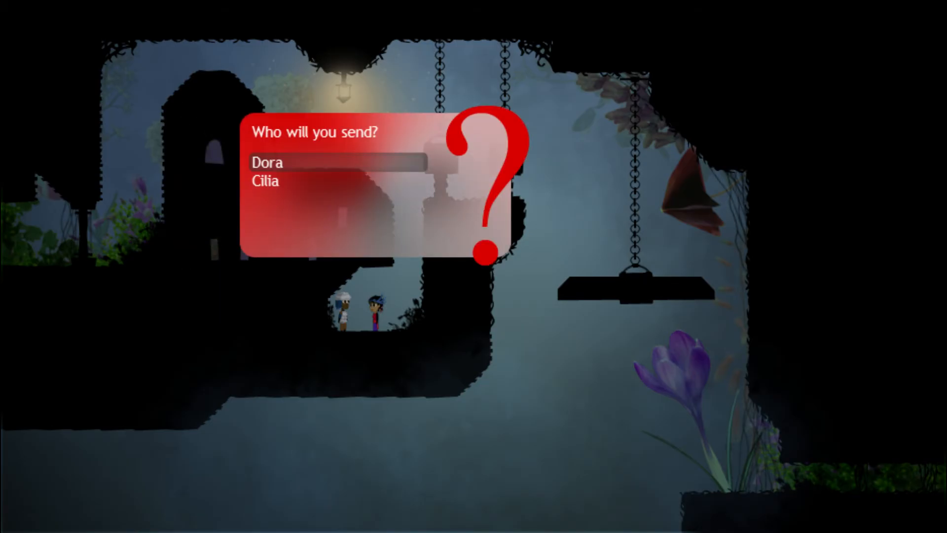
pyautogui.click(265, 182)
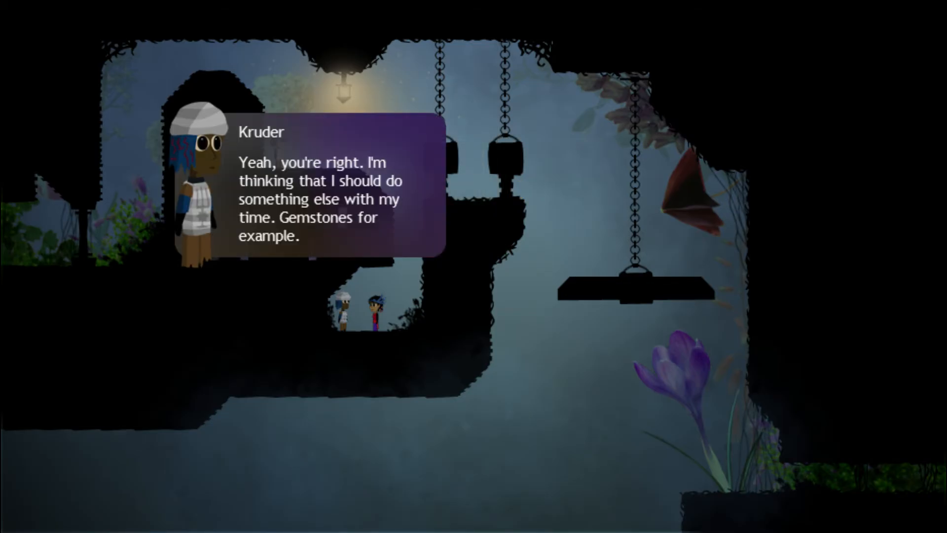
pyautogui.click(338, 199)
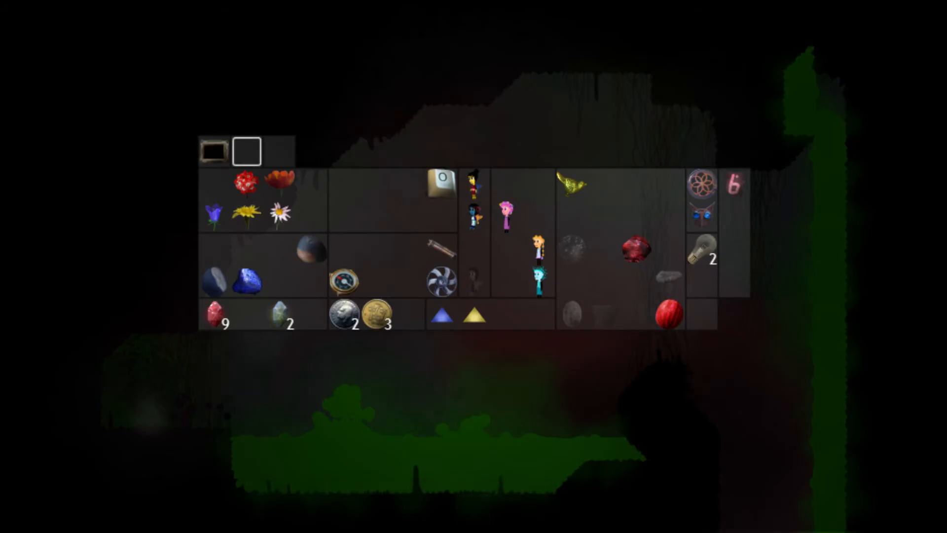
# Read the Clicky Tube's description in the inventory, then resume exploring the cave.
pyautogui.click(441, 250)
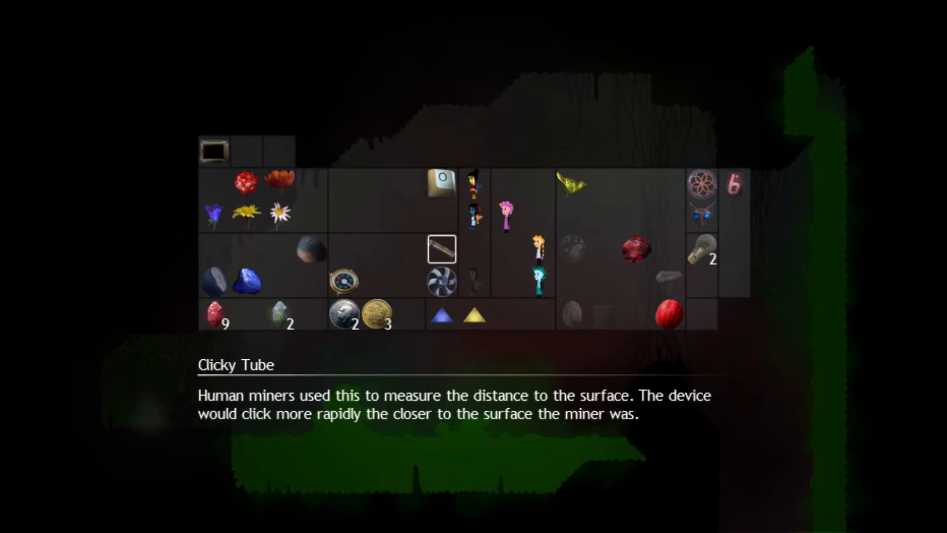
pyautogui.click(634, 250)
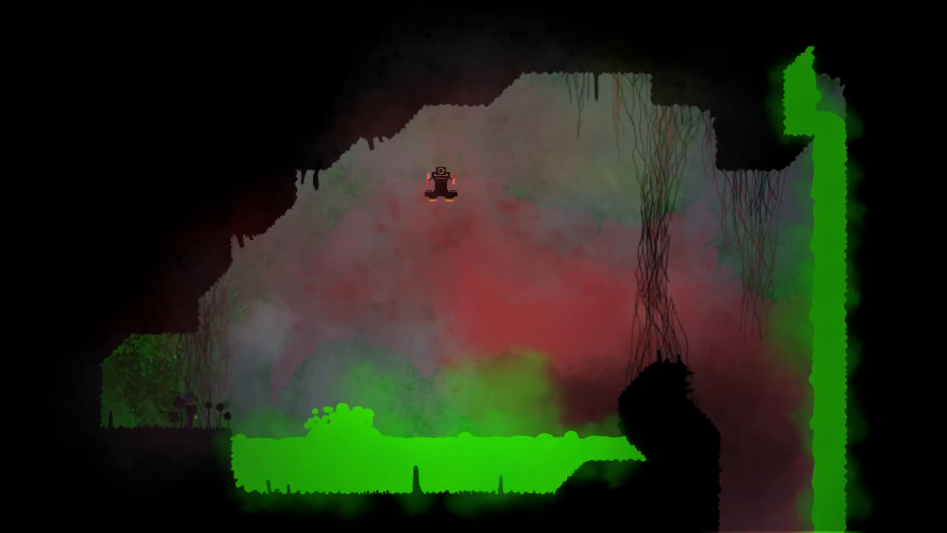
pyautogui.press('i')
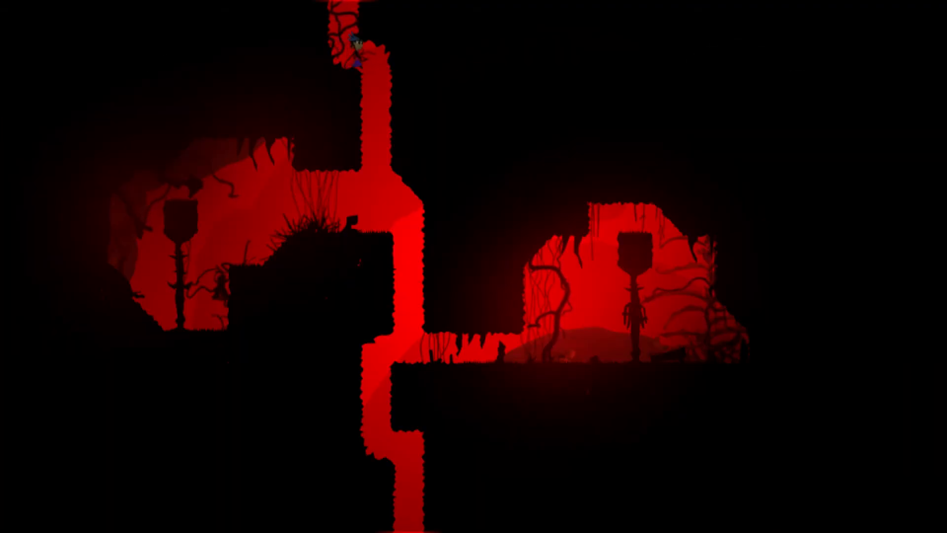
pyautogui.press('down')
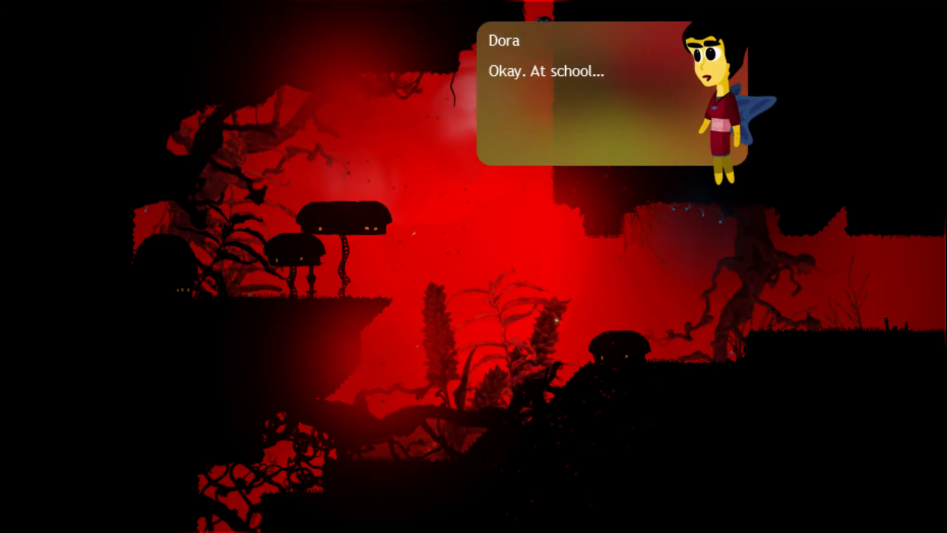
# Go through the fairy's conversation, move on, and look over the Hard disk among collected items.
pyautogui.click(580, 91)
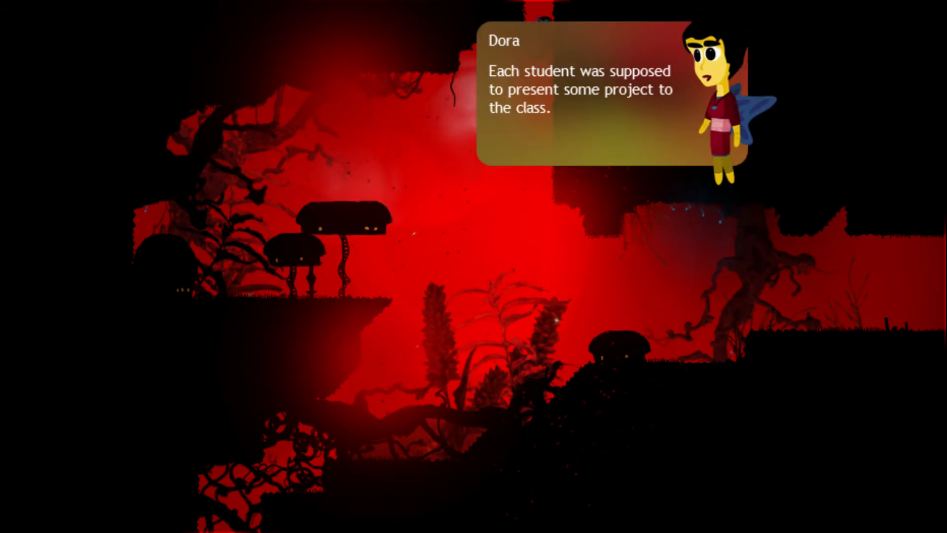
pyautogui.click(580, 102)
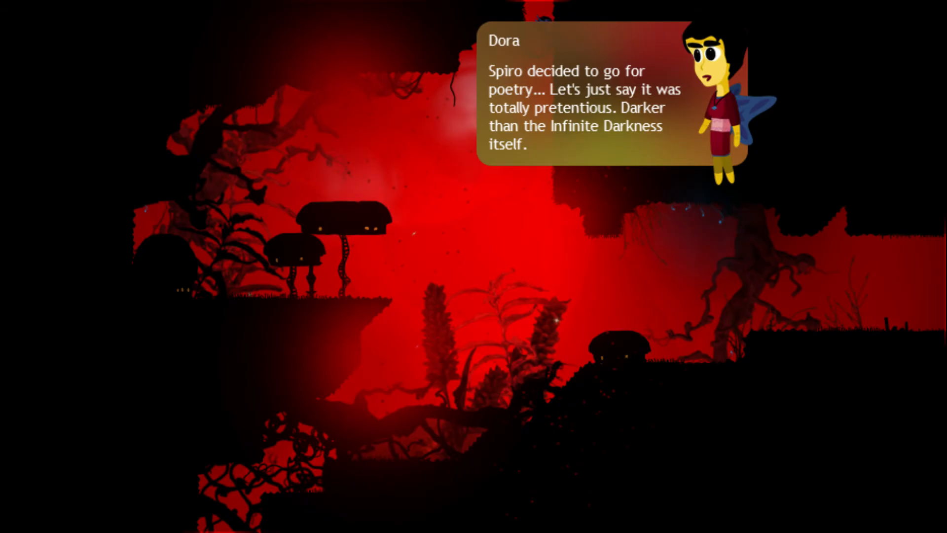
pyautogui.click(580, 96)
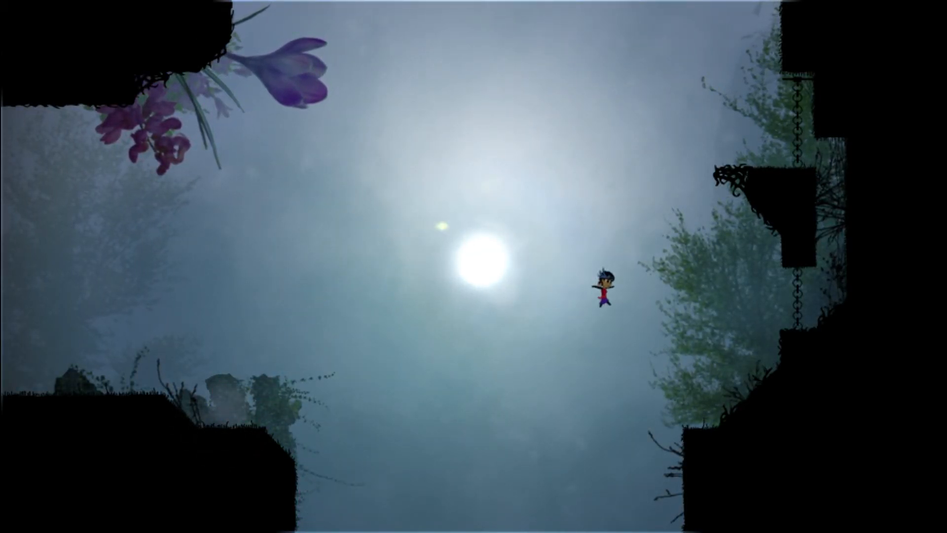
pyautogui.press('right')
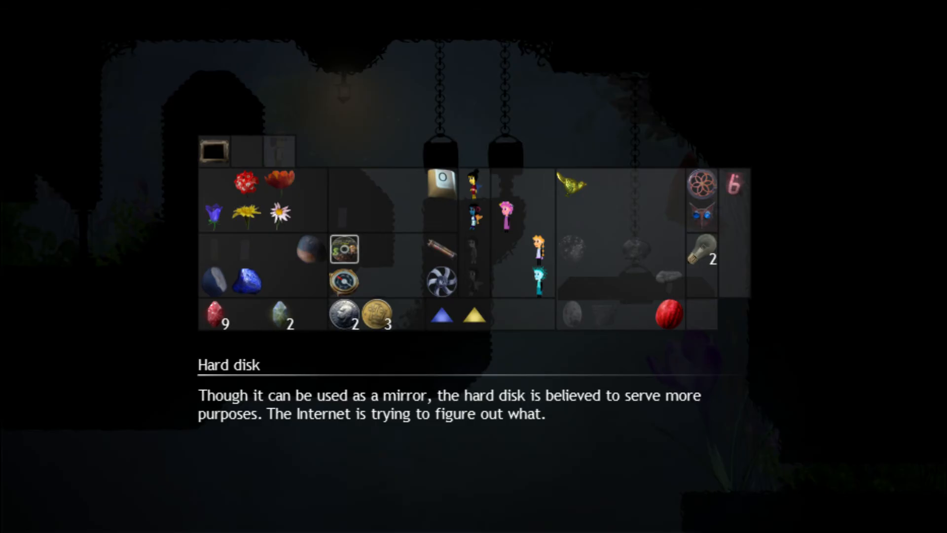
pyautogui.click(343, 281)
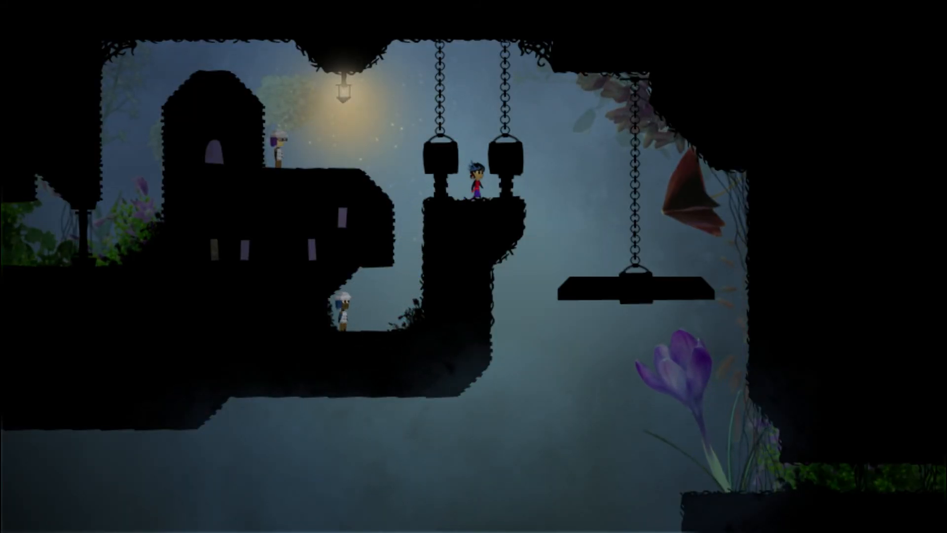
# Walk right out of the lantern-lit chain room into the red-glowing cave.
pyautogui.press('right')
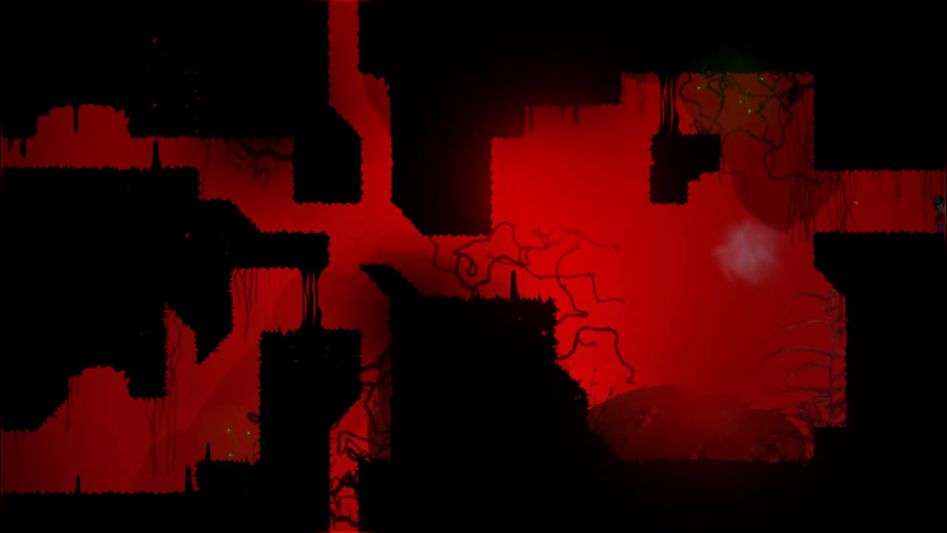
pyautogui.press('m')
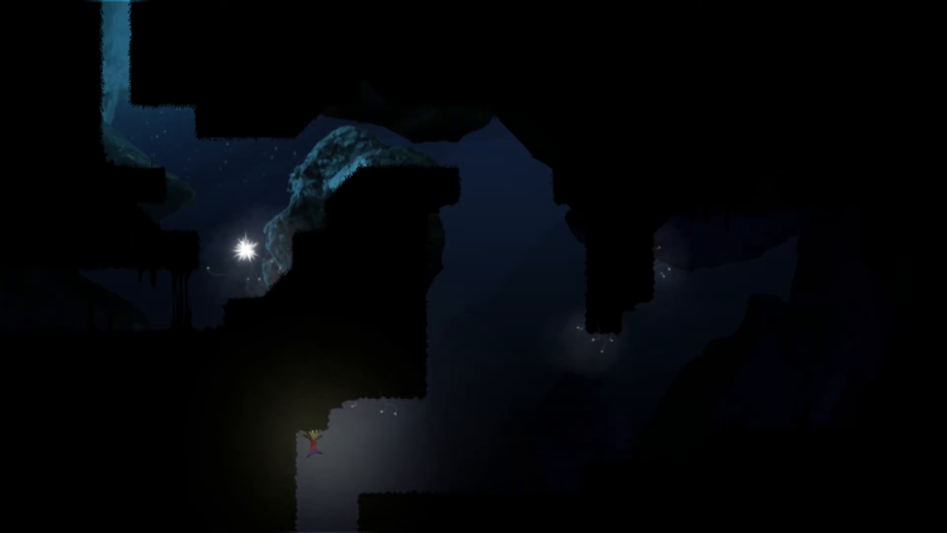
# Move right into the dark blue cavern with the glowing light and climb its rock wall.
pyautogui.press('Right')
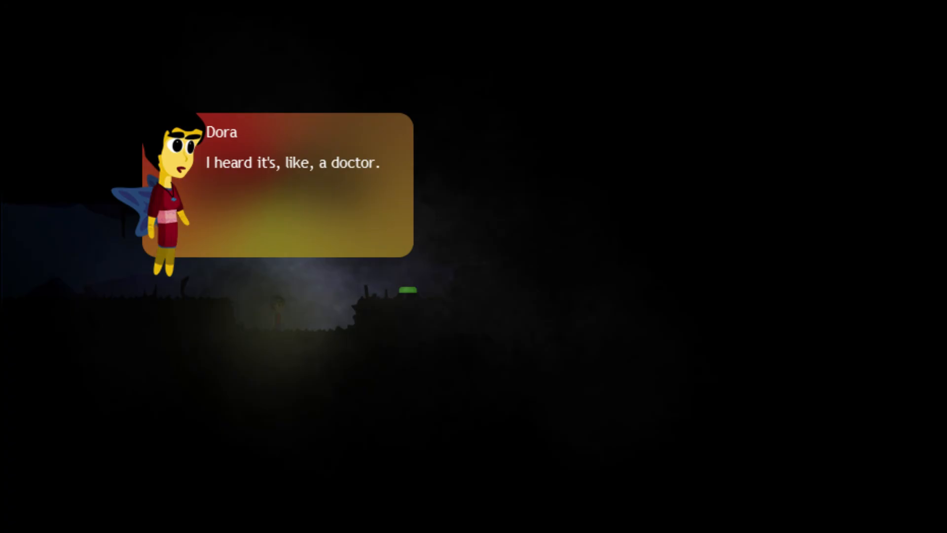
# Advance Dora's 'it's like a doctor' line to keep the conversation going.
pyautogui.click(301, 182)
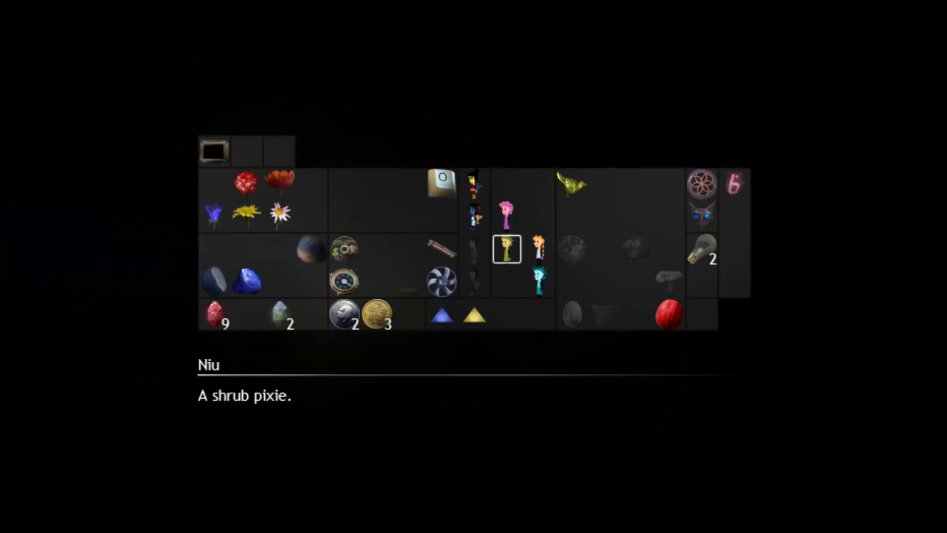
# Look up Niu, the shrub pixie, among the collected characters in the inventory.
pyautogui.press('escape')
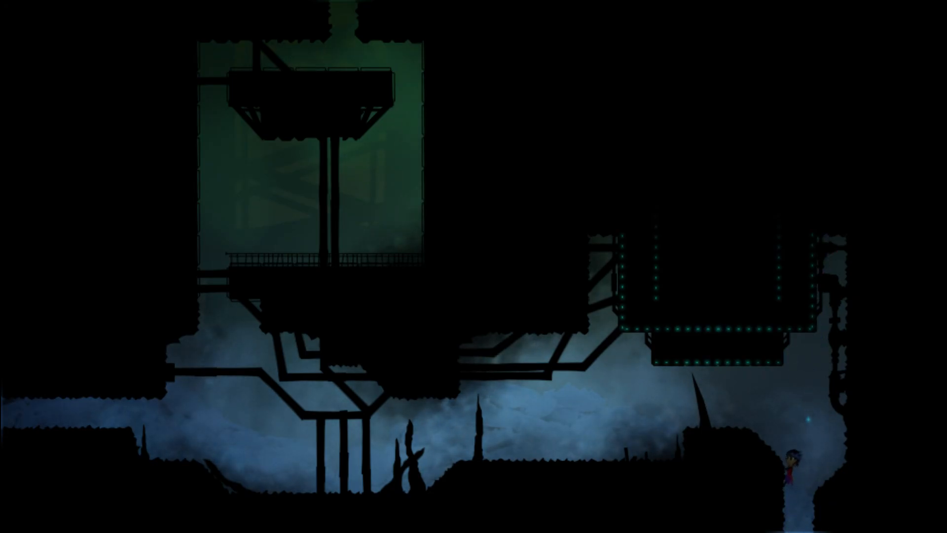
# Move left and jump up into the pink-lit hall by the steel girder supports.
pyautogui.press('Left')
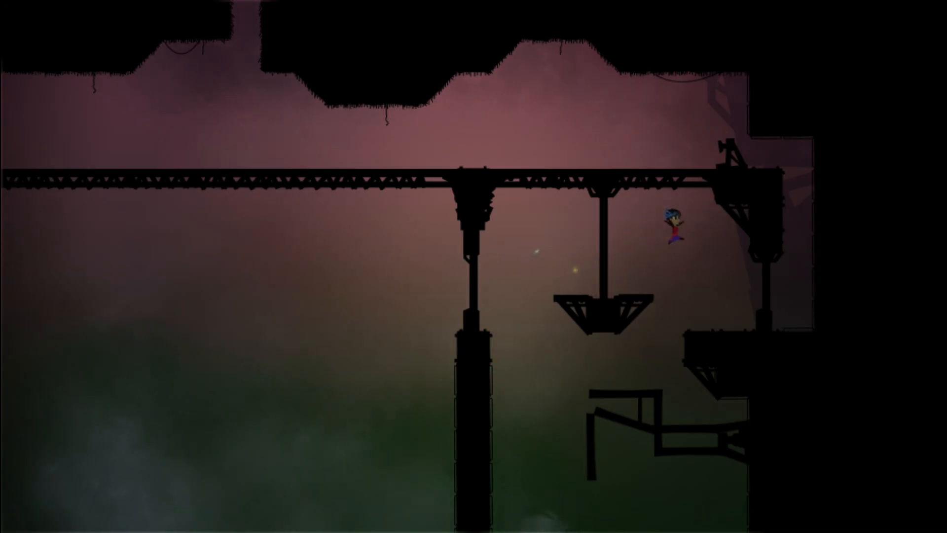
pyautogui.press('up')
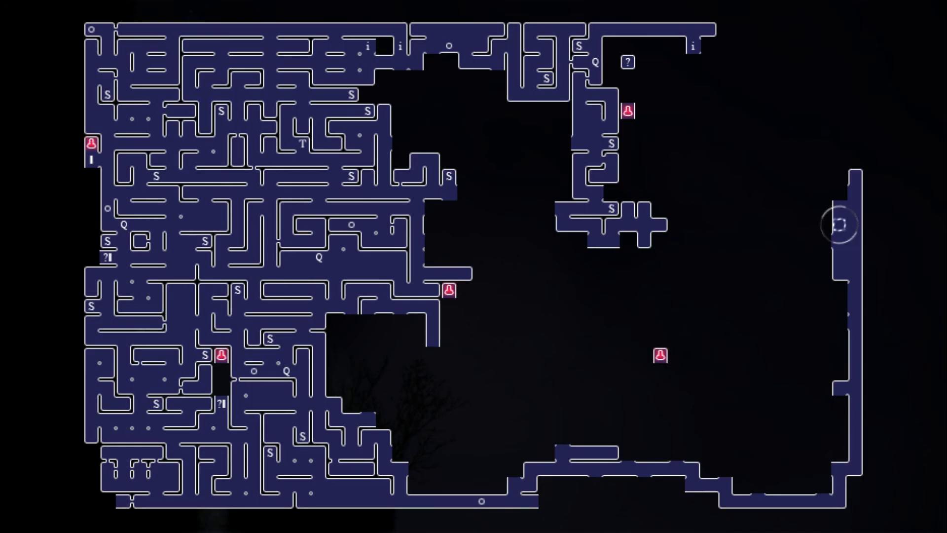
pyautogui.moveTo(839, 190)
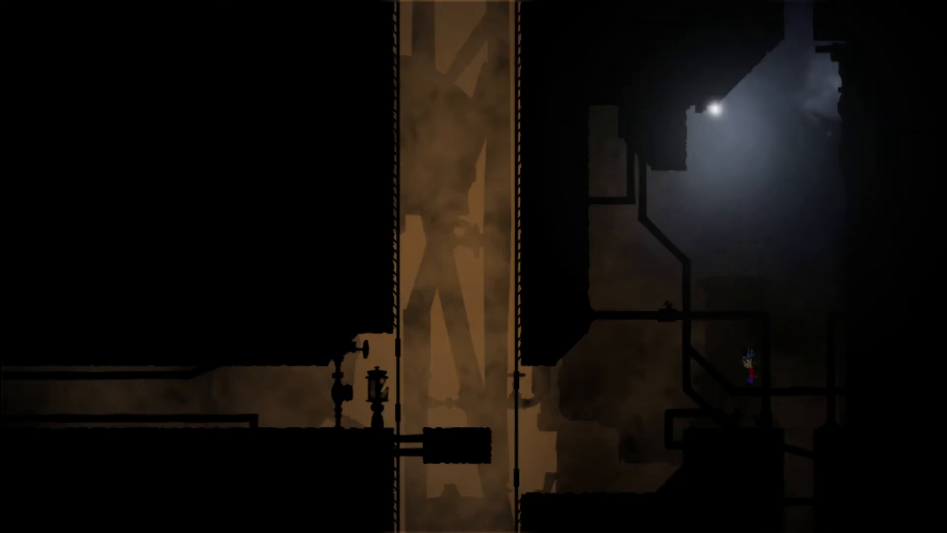
# Run and jump through the dark industrial tunnels to the starry-window room with the glowing orb.
pyautogui.press('left')
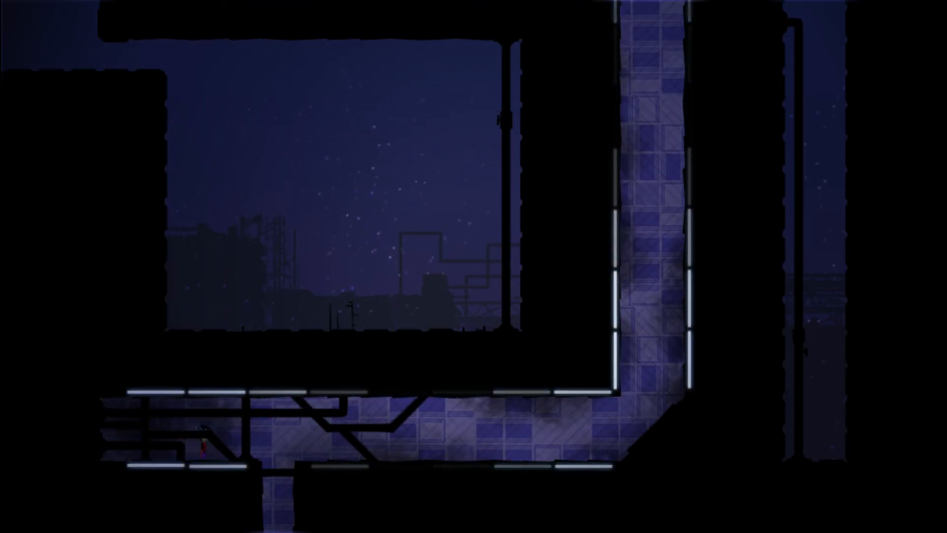
pyautogui.press('Right')
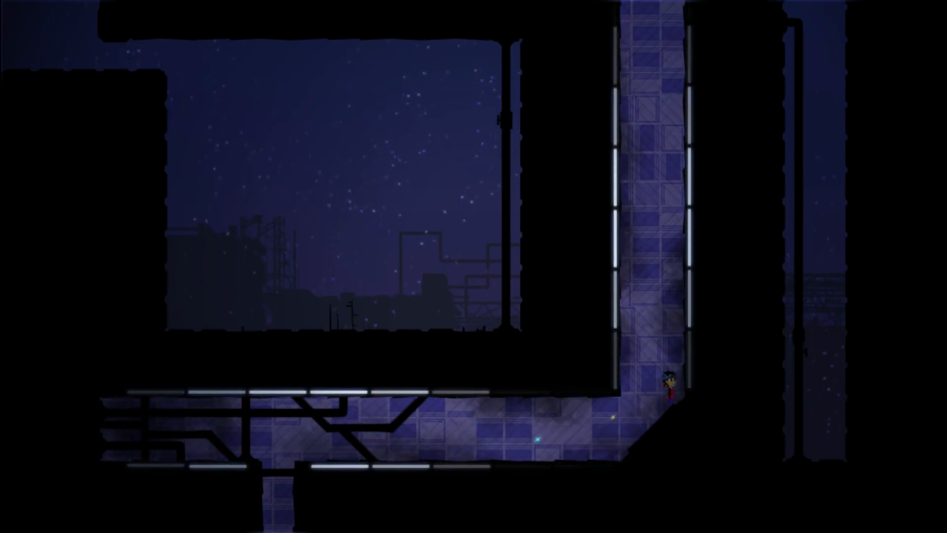
pyautogui.press('up')
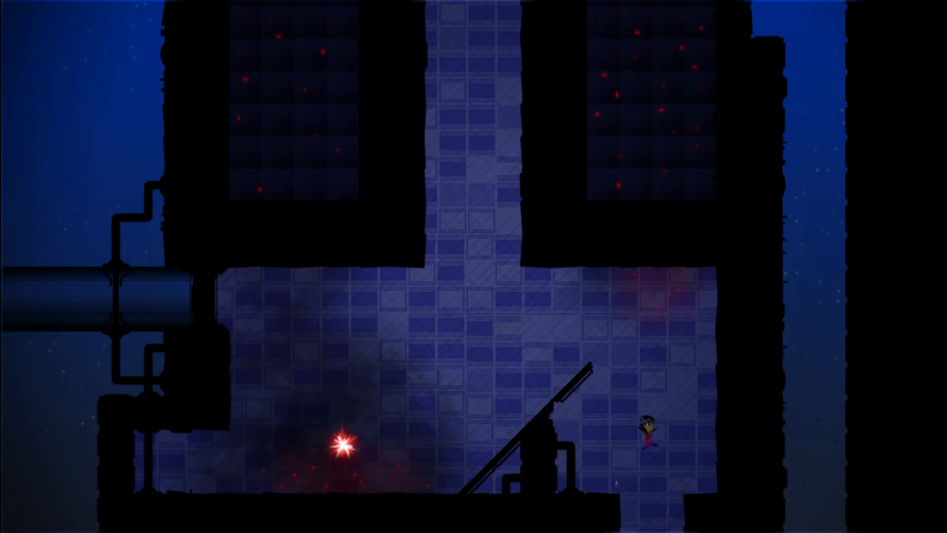
pyautogui.press('Left')
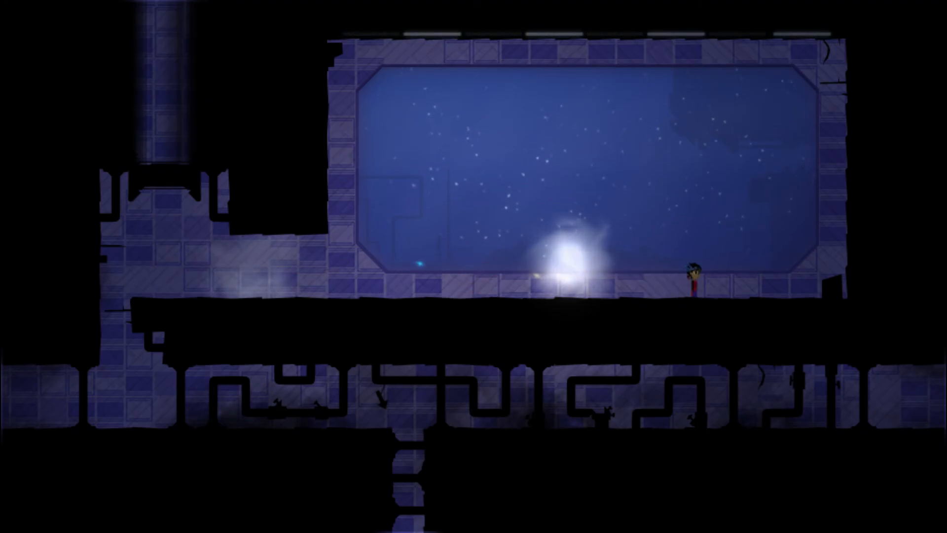
# Check the map on the way into the purple cave of giant tulips.
pyautogui.press('m')
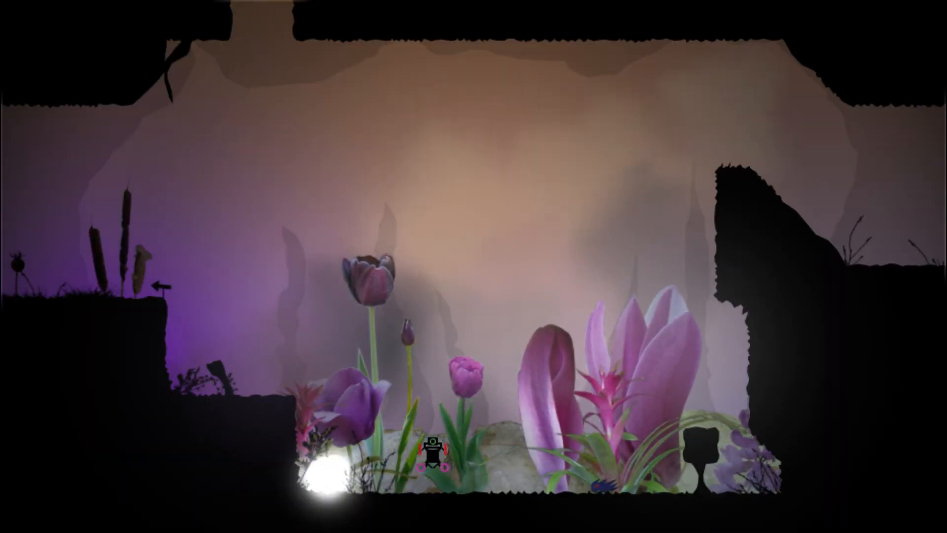
# Jump up onto the ledges of the grey rock cave with tall orange plants.
pyautogui.press('space')
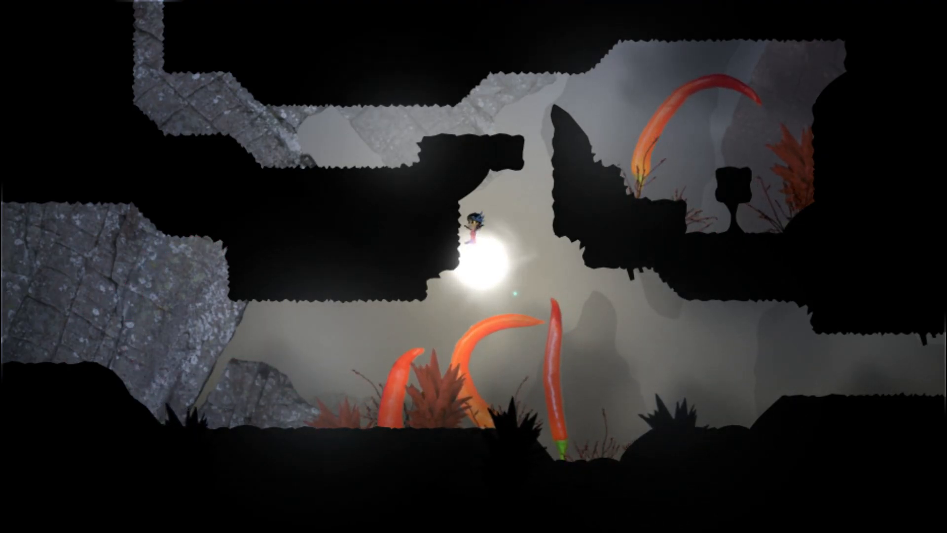
pyautogui.press('up')
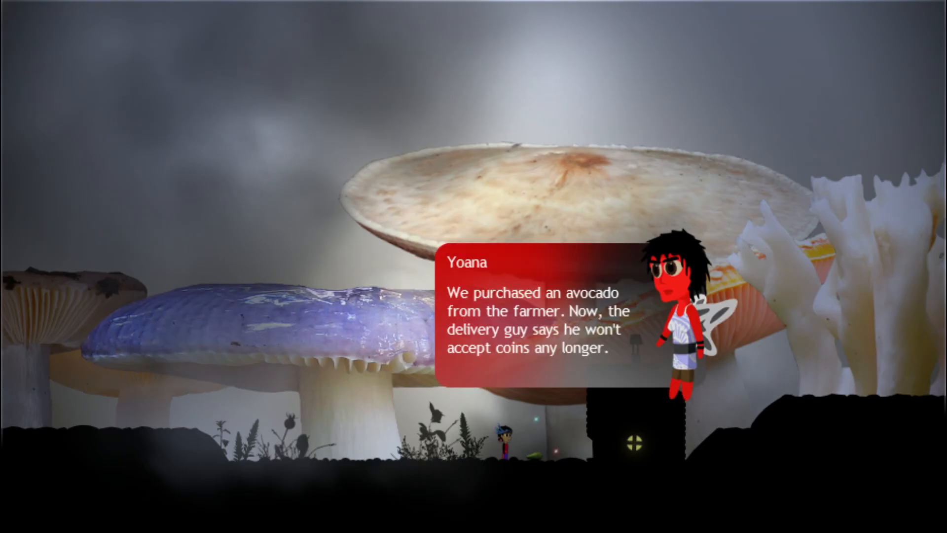
# Talk to Yoana about the avocado bought from the farmer and the delivery guy refusing coins.
pyautogui.click(534, 314)
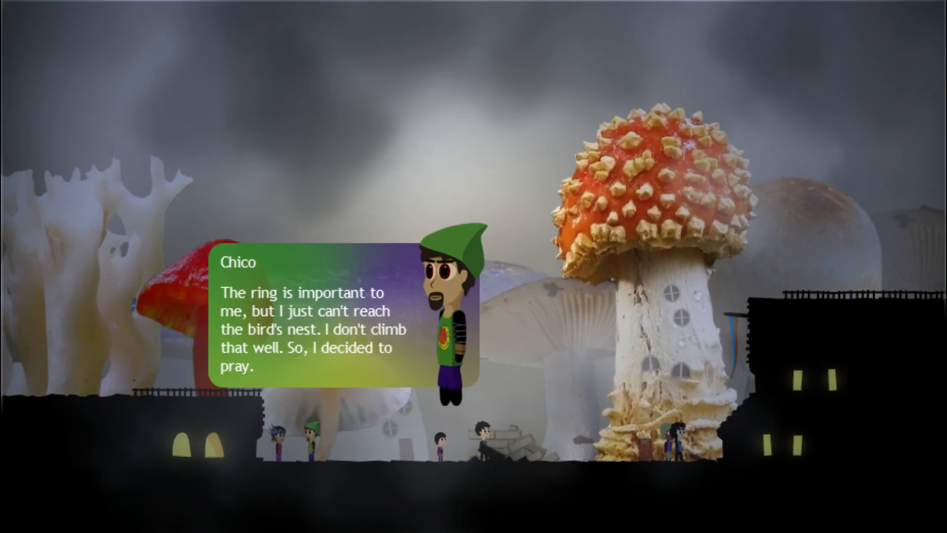
# Climb through the purple cave passages and collect the ring from the bird's nest ledge.
pyautogui.click(338, 314)
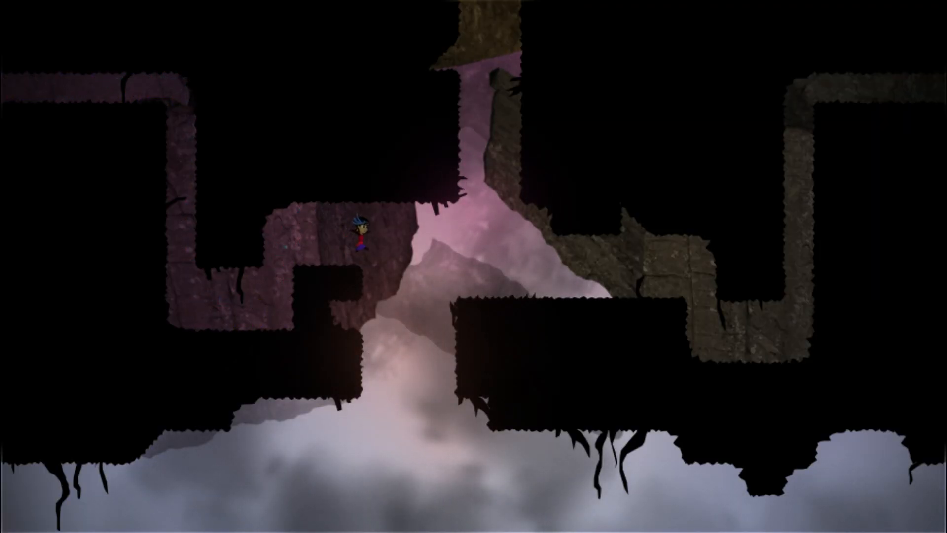
pyautogui.press('Right')
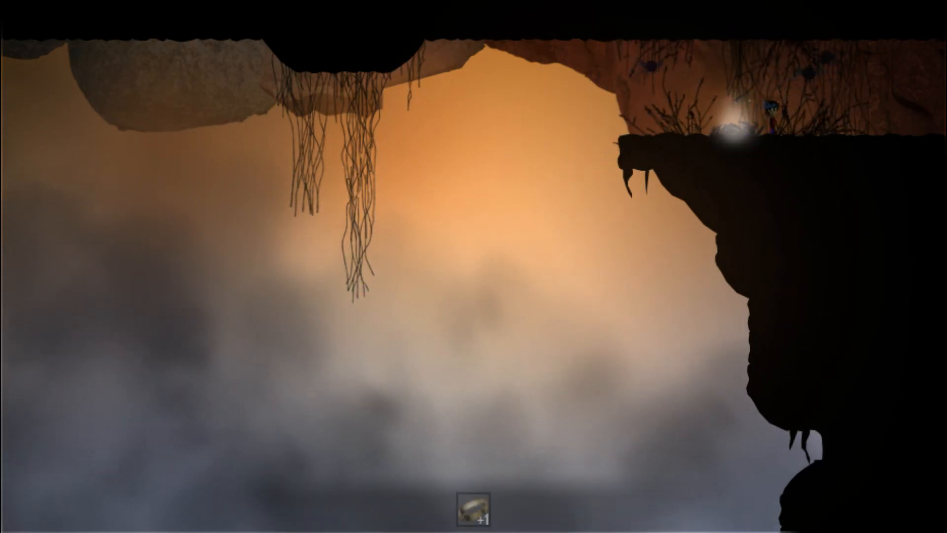
# Check the map while heading from the cliff ledge toward the golden room.
pyautogui.press('m')
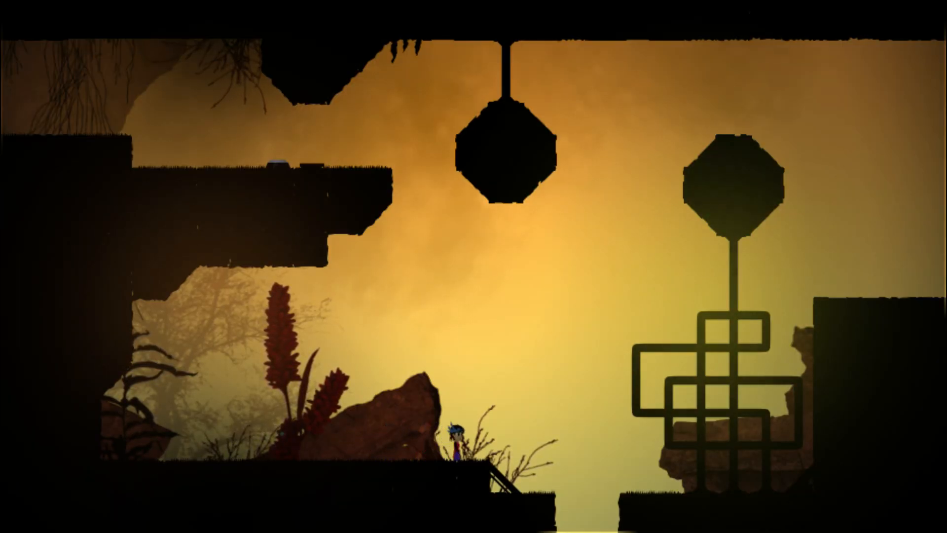
# Hop right across the dark octagonal platforms to the vine-covered tower.
pyautogui.press('Right')
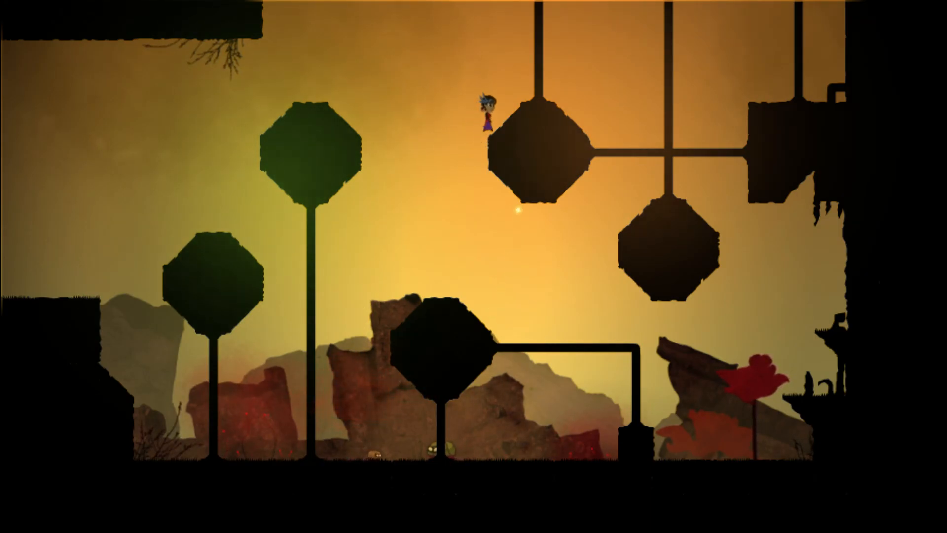
pyautogui.press('Right')
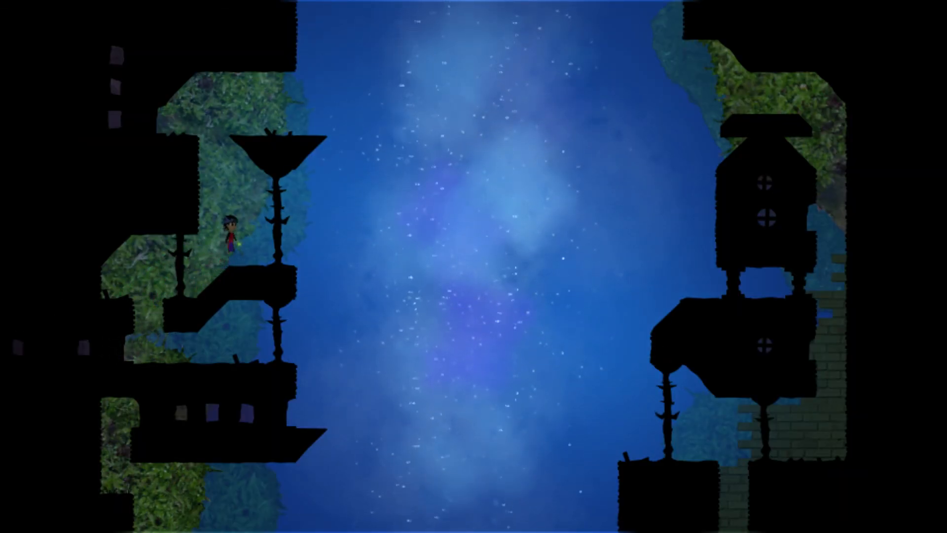
# Climb up the left-side structures of the blue starry shaft toward the grassland.
pyautogui.press('up')
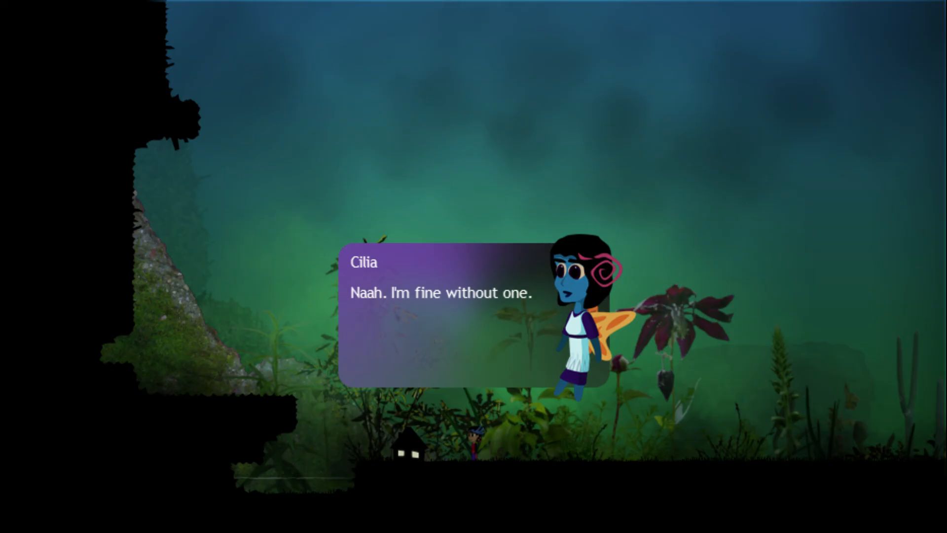
# Advance through Ezra and Cilia's argument until Cilia says it did not help.
pyautogui.click(432, 293)
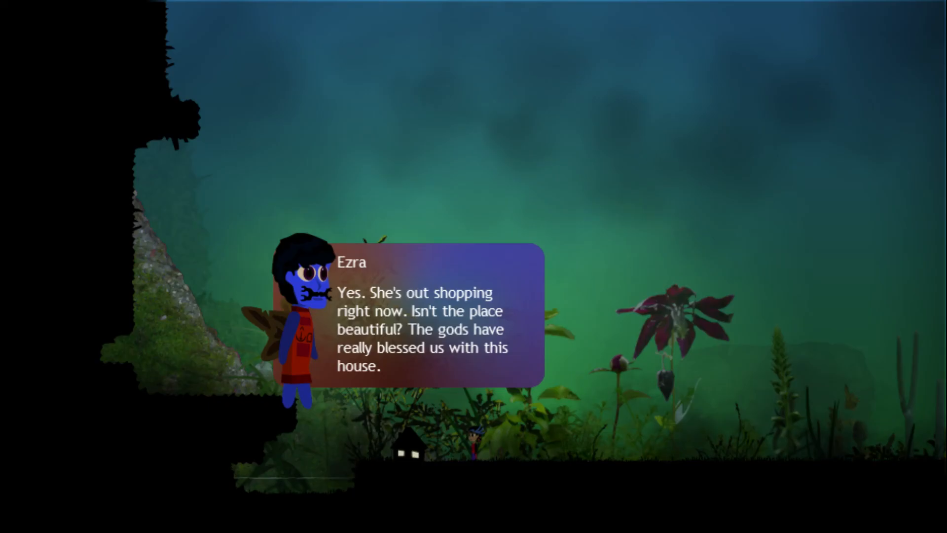
pyautogui.click(423, 313)
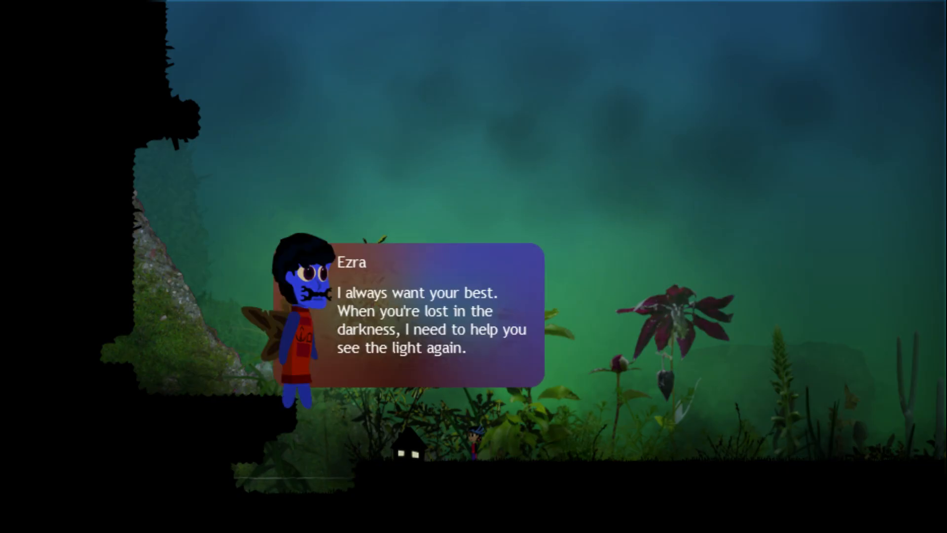
pyautogui.click(423, 320)
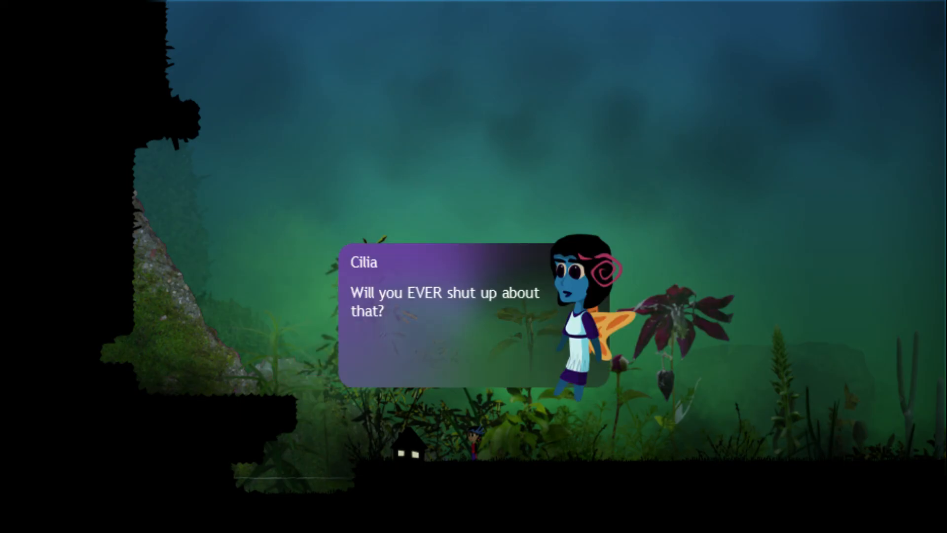
pyautogui.click(435, 313)
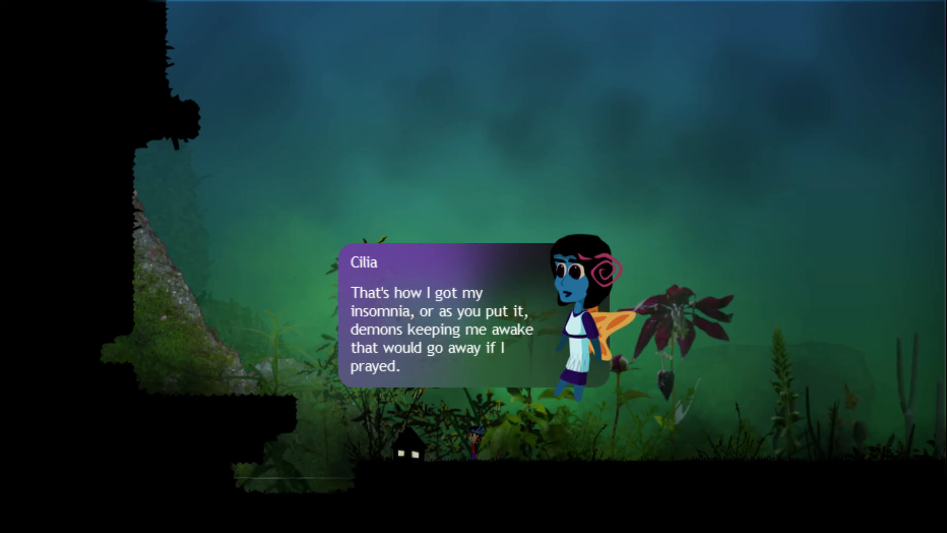
pyautogui.click(435, 320)
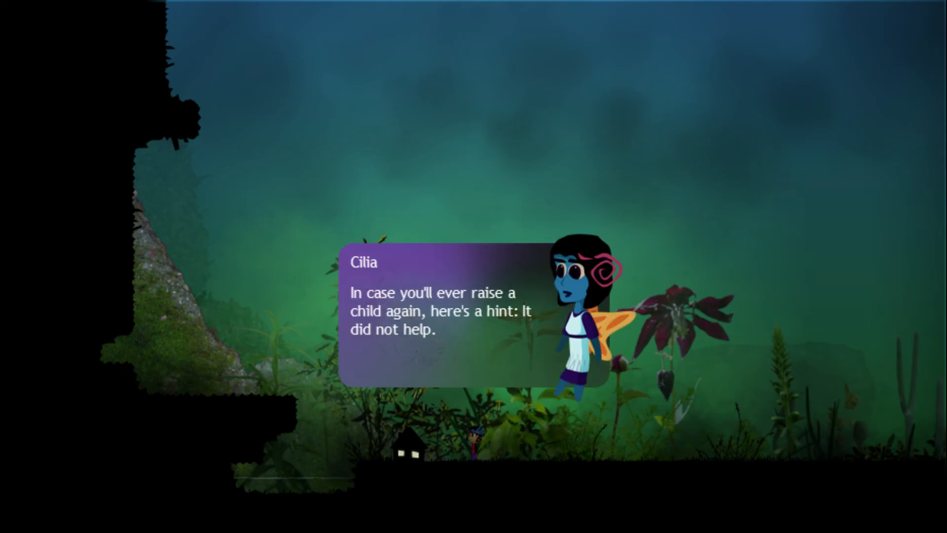
pyautogui.click(440, 313)
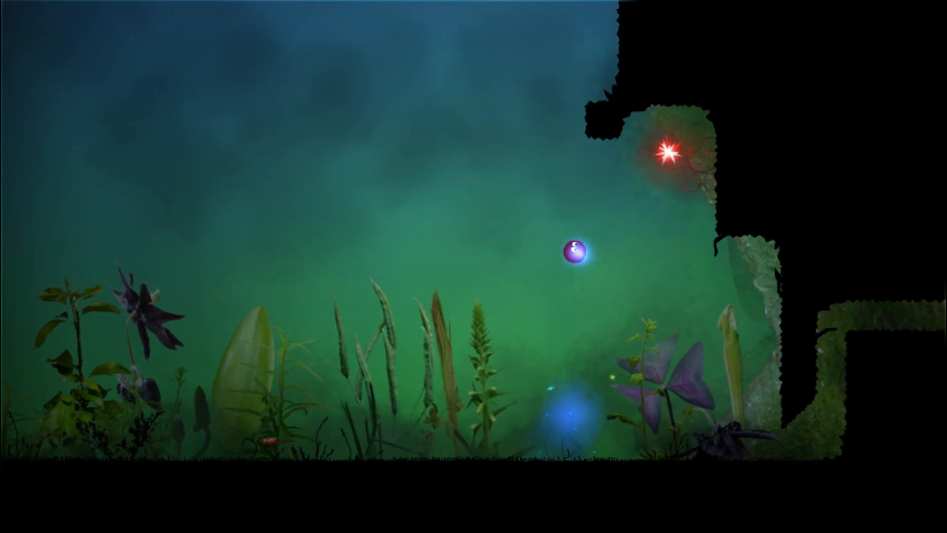
# Move right through the meadow into the grassy cave room with the red spark.
pyautogui.hscroll(3)
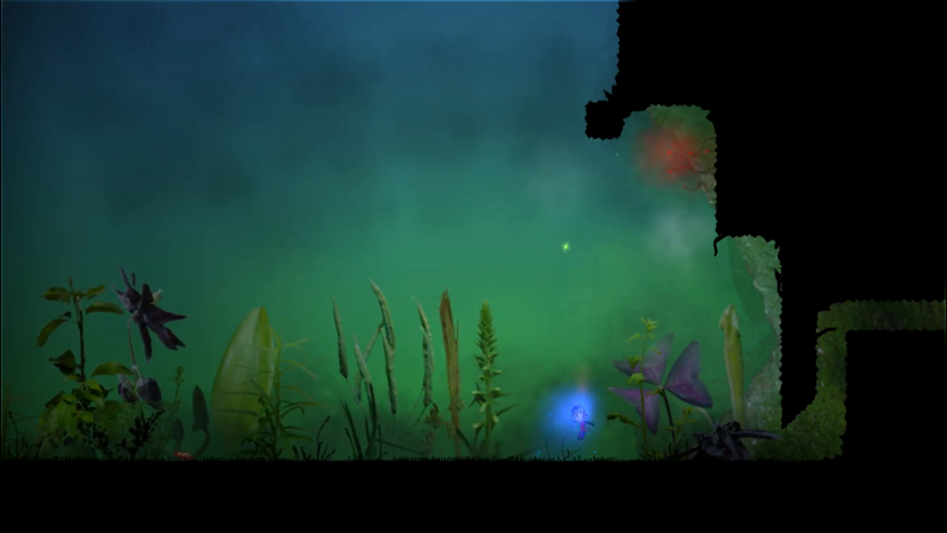
pyautogui.press('right')
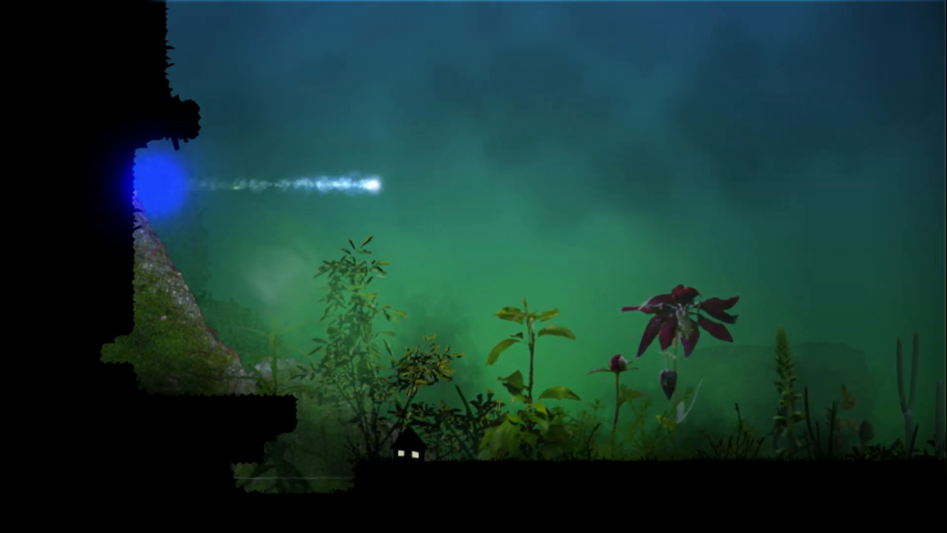
# Continue right and advance Cilia's dialogue about her father in the green cavern.
pyautogui.hscroll(3)
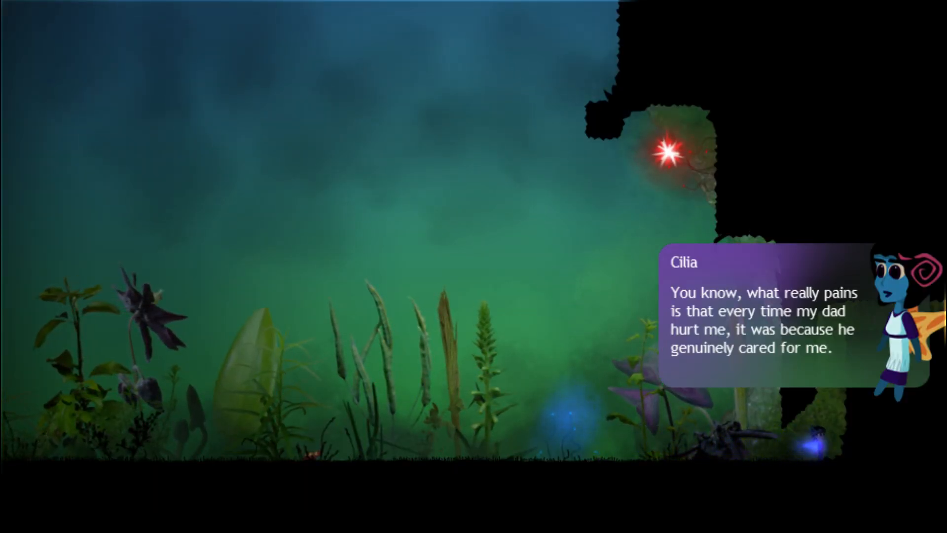
pyautogui.click(755, 320)
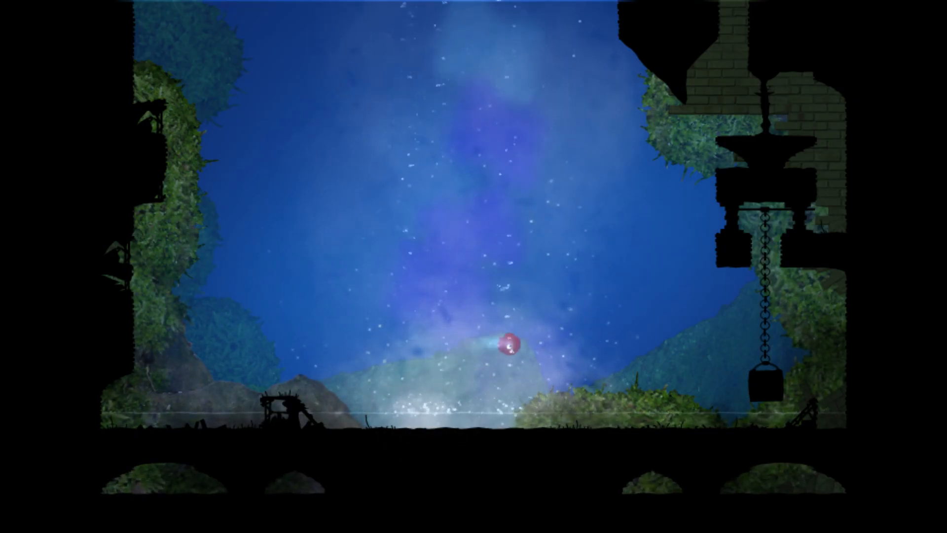
# Travel right through the blue cavern with the hanging chain and bucket.
pyautogui.press('right')
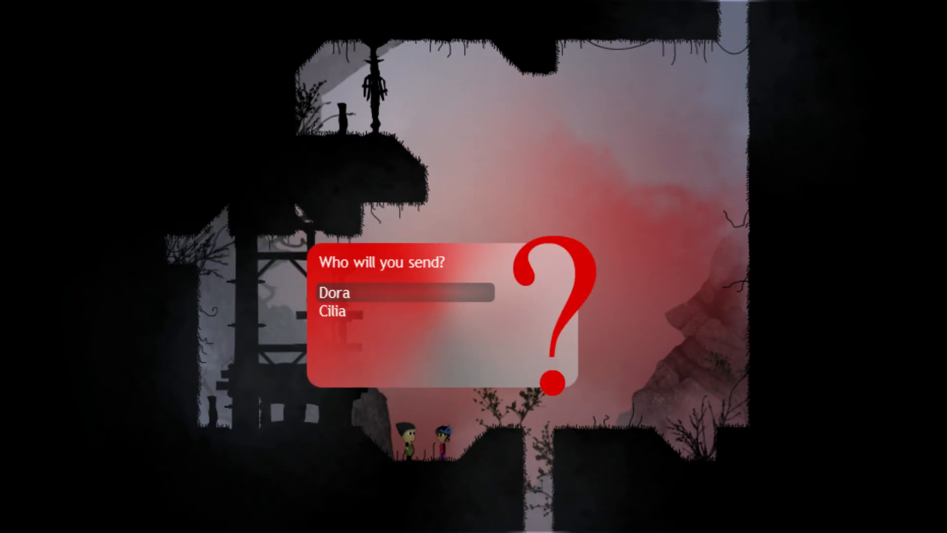
# Choose which companion to send at the 'Who will you send?' prompt.
pyautogui.click(335, 293)
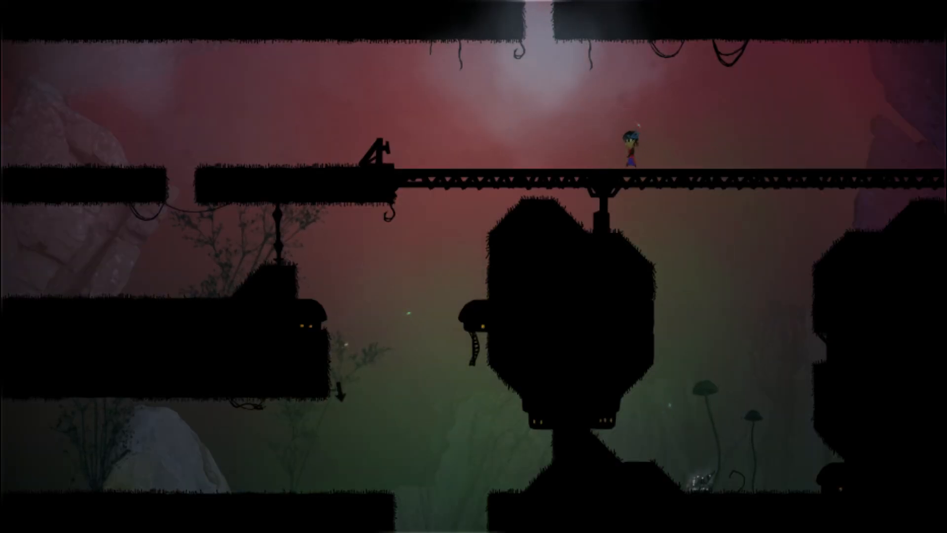
# Walk left across the bridge to the pavilion save point until 'Game Saved' appears.
pyautogui.press('Left')
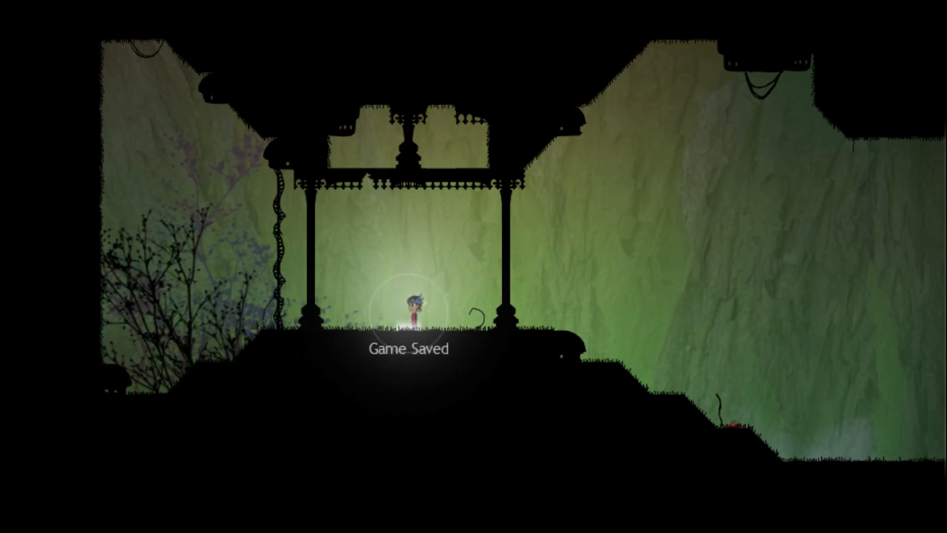
pyautogui.press('left')
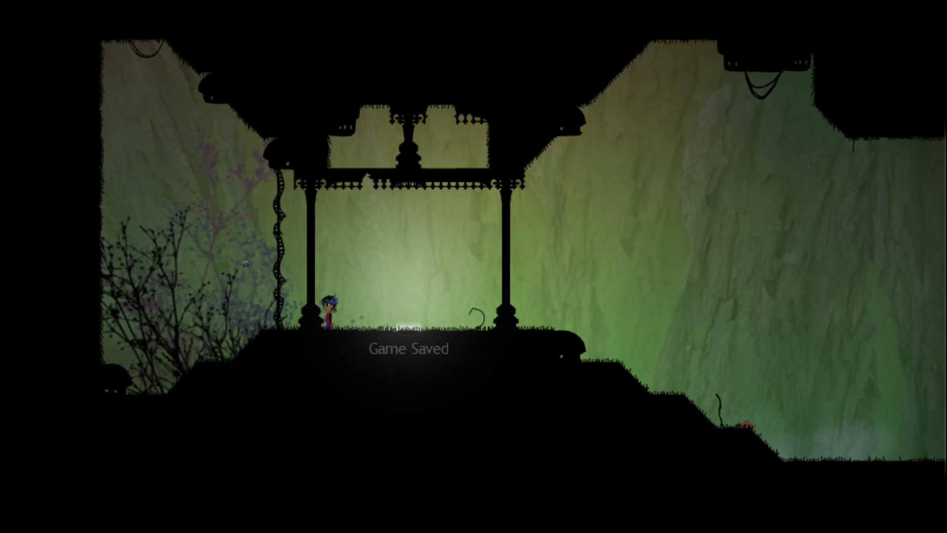